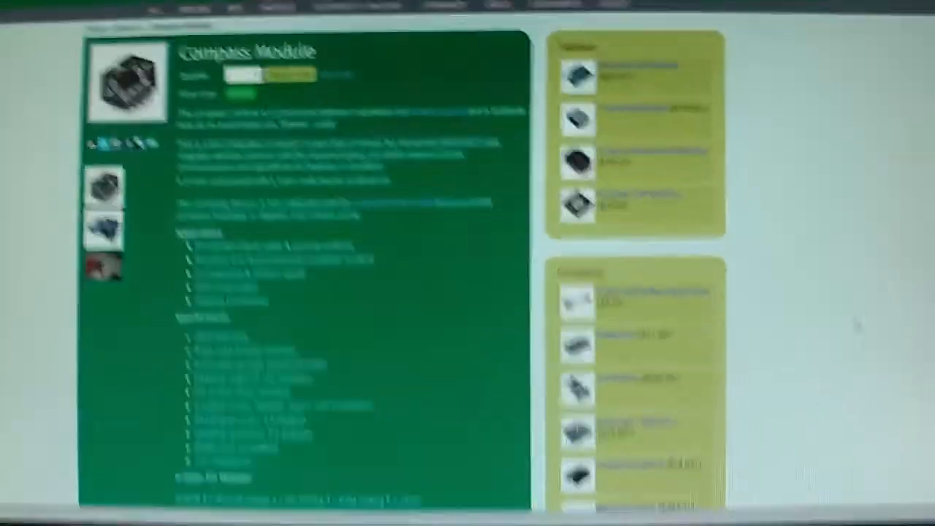
pyautogui.scroll(-3)
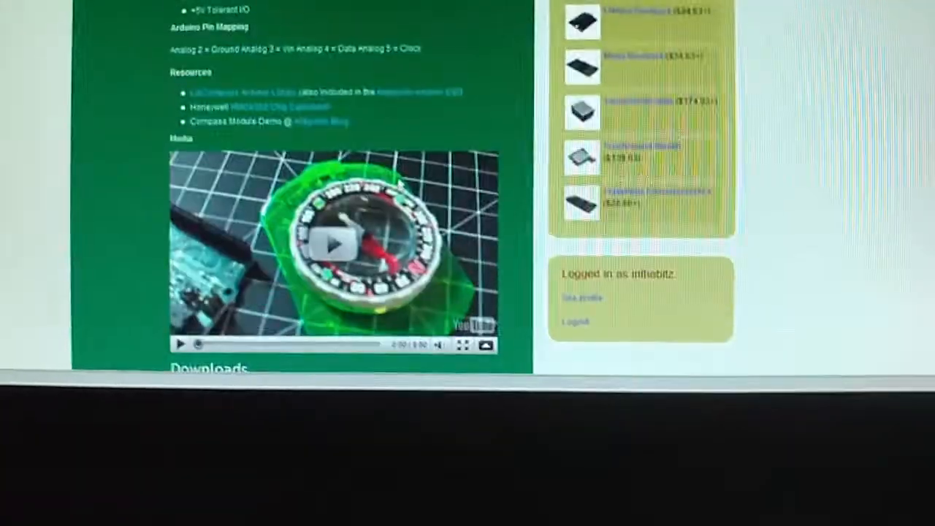